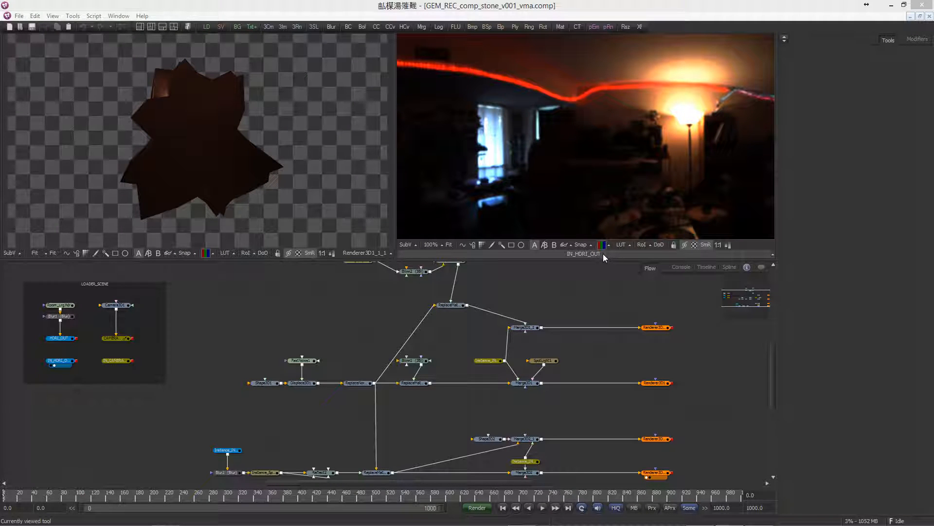
mouse_move(605, 258)
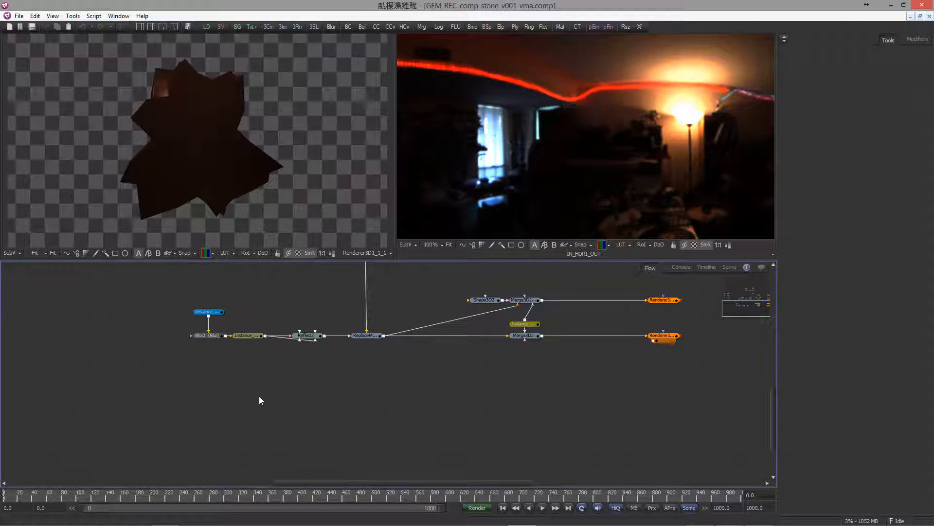
mouse_move(208, 398)
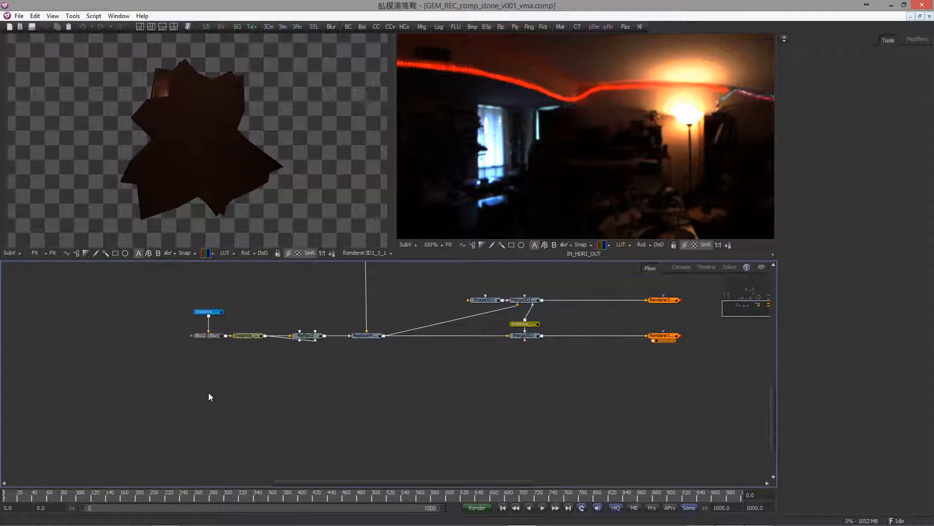
- Add a Shape3D set to Sphere and rename it WorldSphere
text(sph)
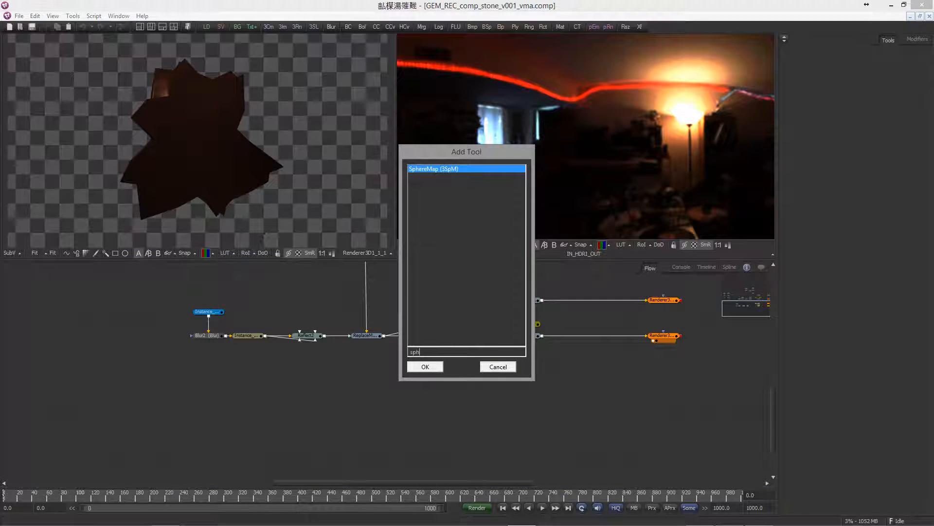
key(Backspace)
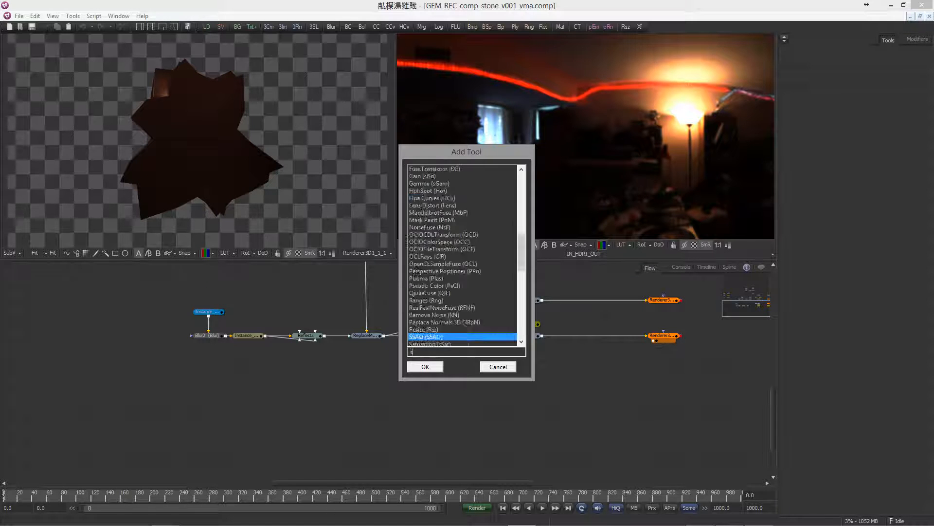
click(425, 366)
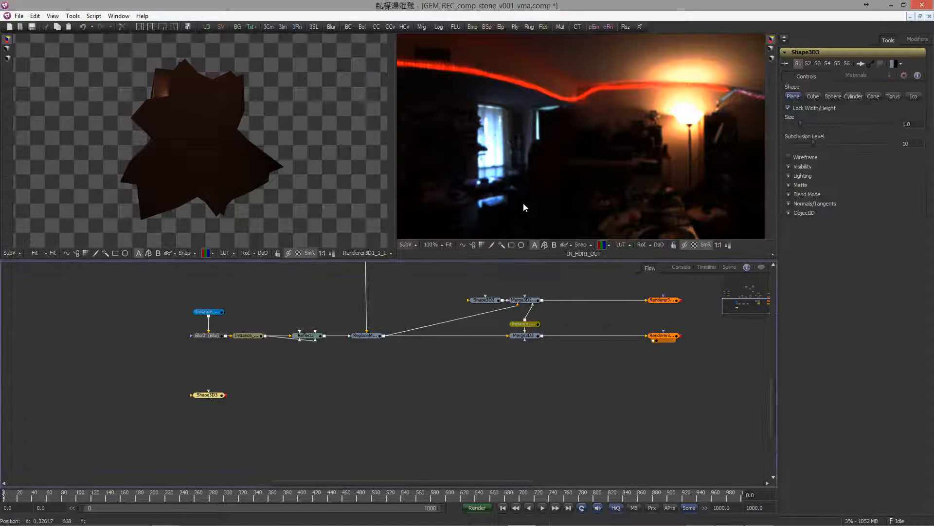
click(832, 97)
text(W)
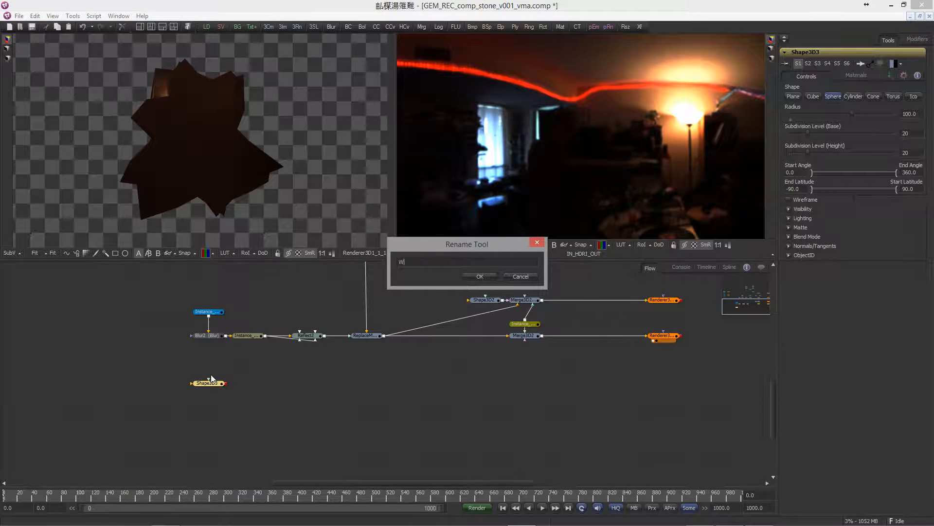
text(orldSph)
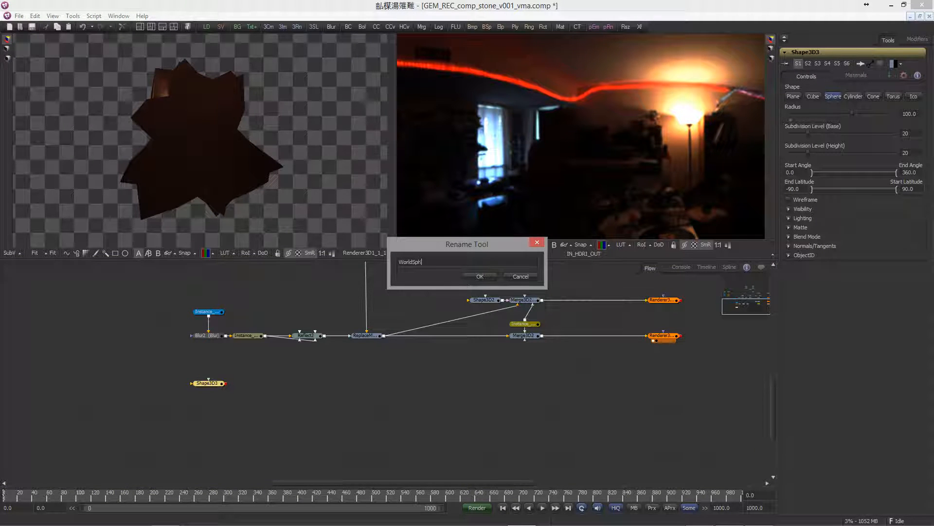
click(480, 275)
text(reo)
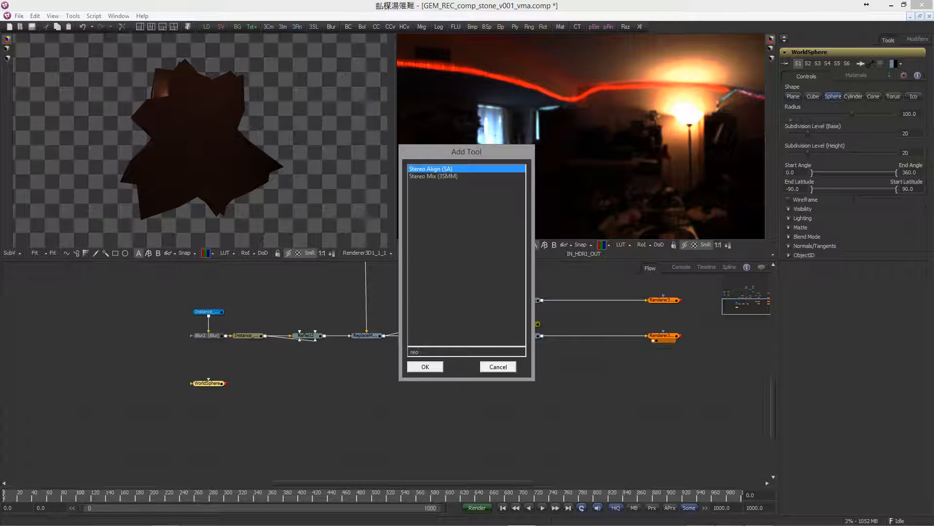
- Add a ReplaceMaterial3D after WorldSphere and preview the SphereMap and Reflect2 materials against it
click(425, 366)
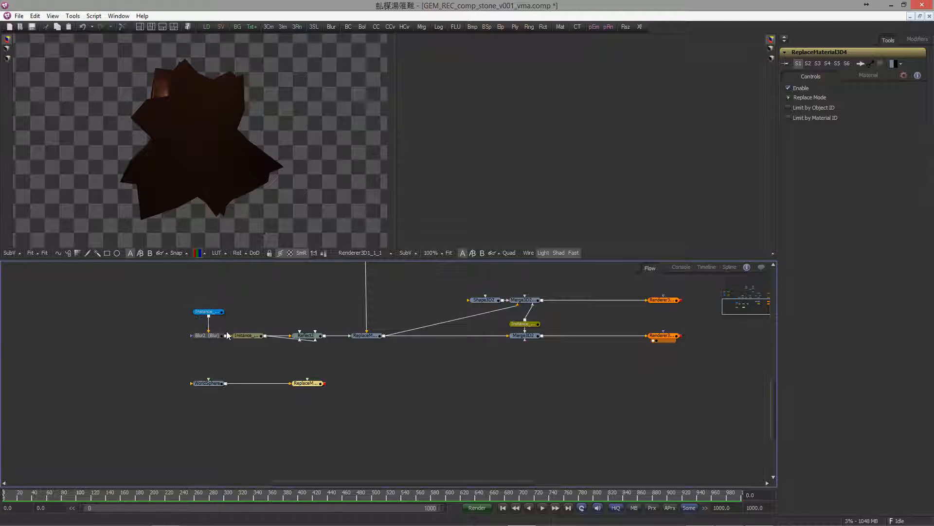
click(208, 312)
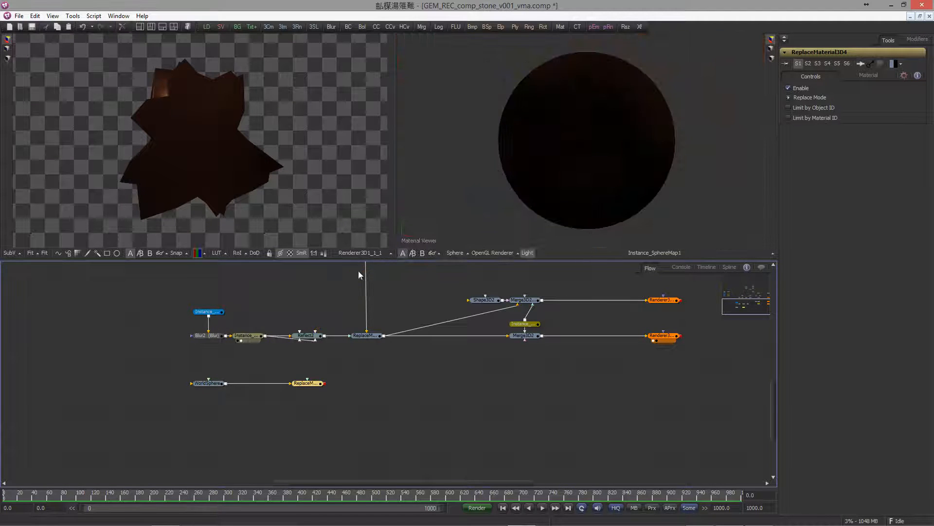
click(306, 334)
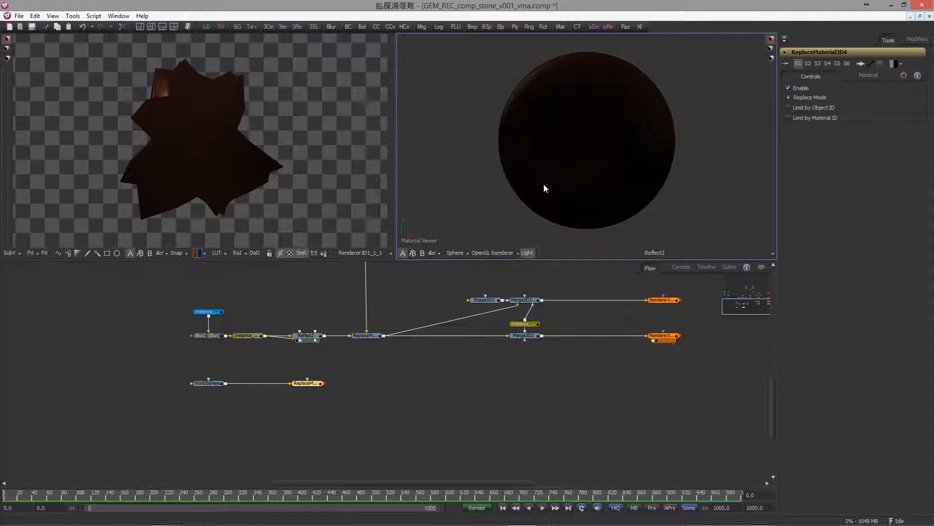
mouse_move(590, 185)
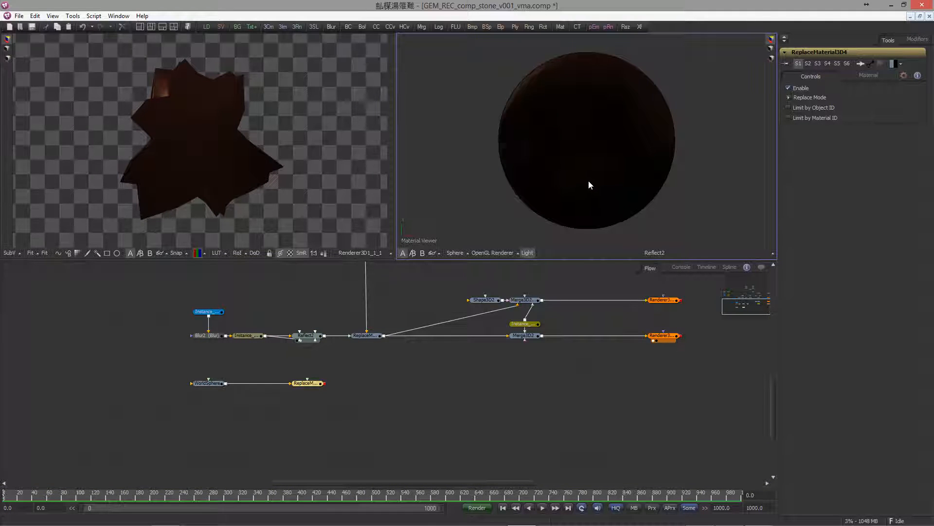
click(367, 334)
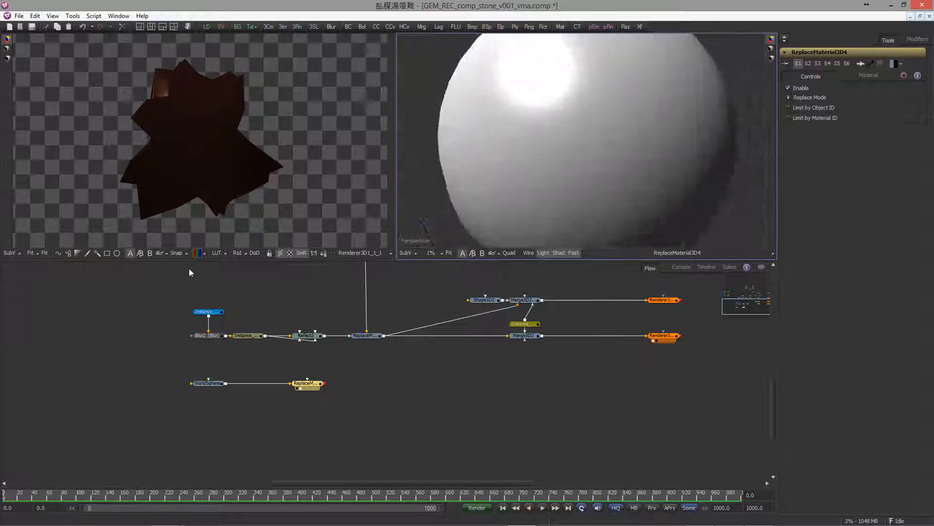
click(306, 383)
text(m)
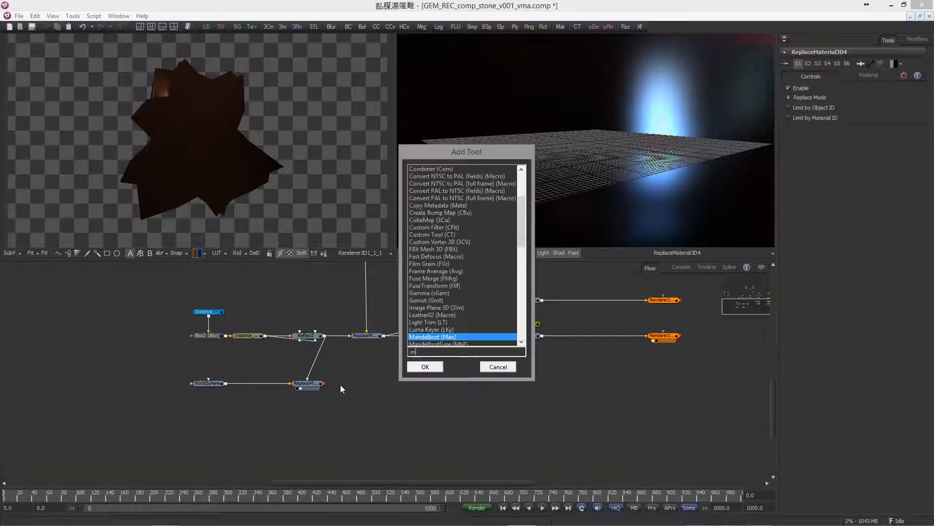
- Add a Merge3D and Renderer3D after the material branch and review the renderer's Controls and Image settings
click(425, 365)
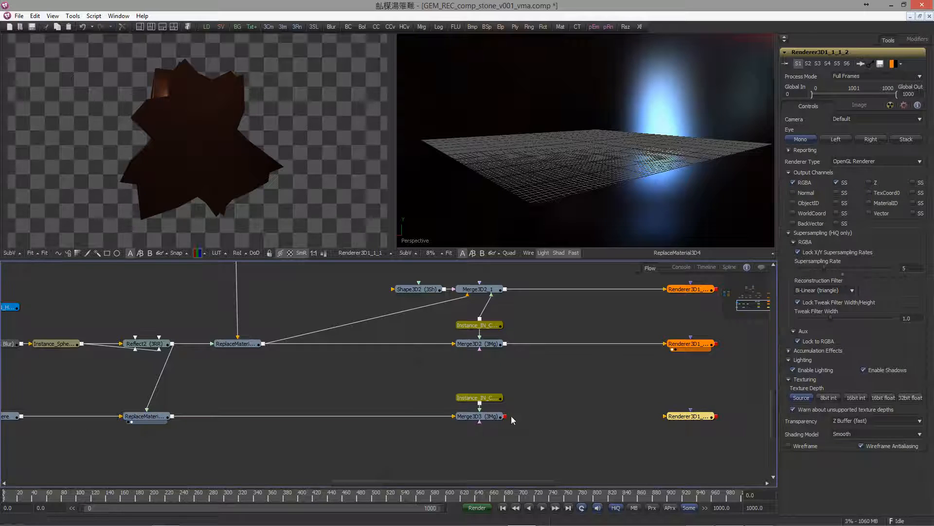
click(479, 416)
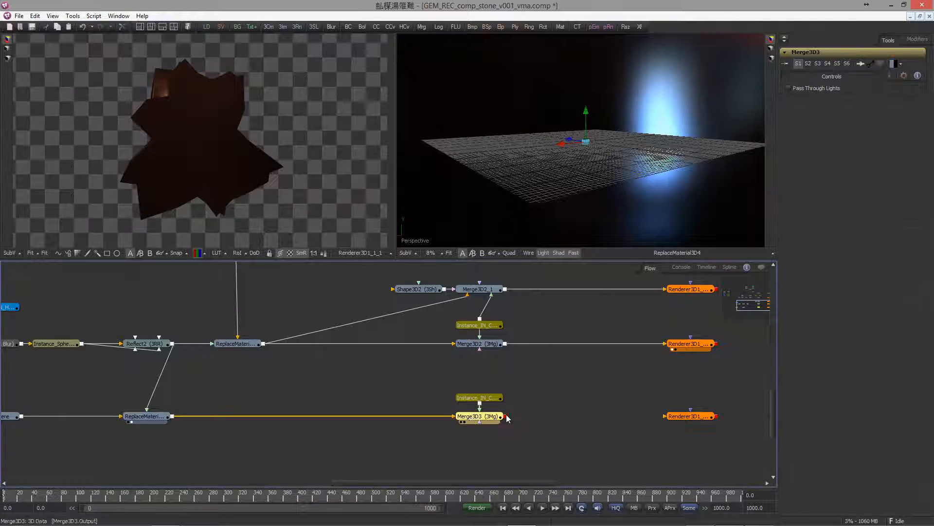
click(689, 415)
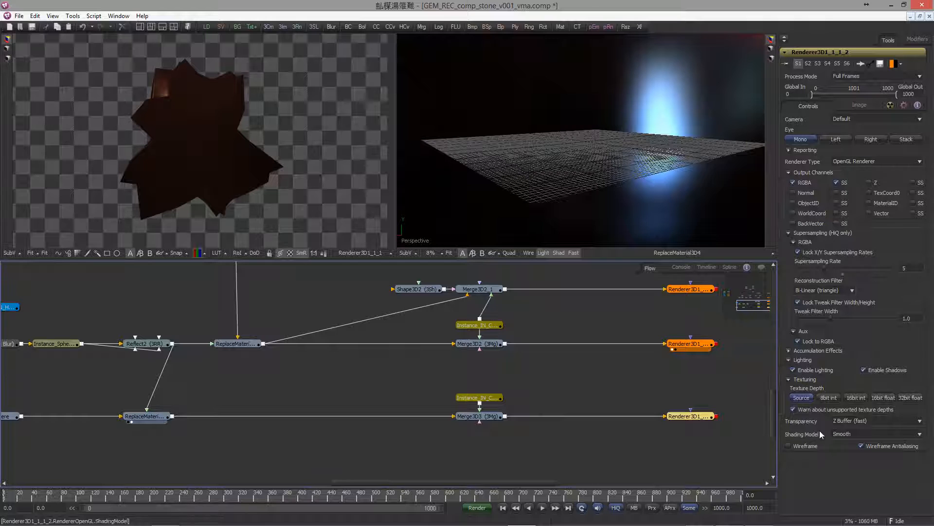
click(858, 105)
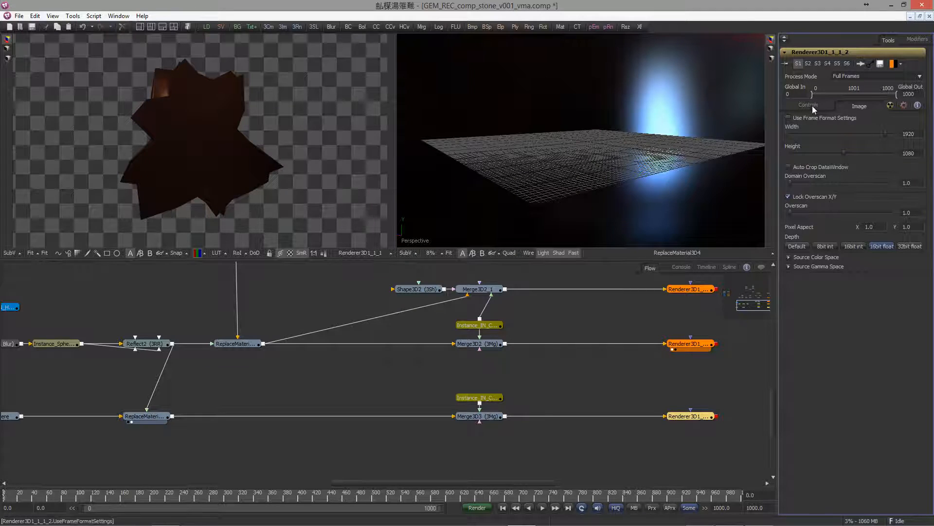
click(808, 105)
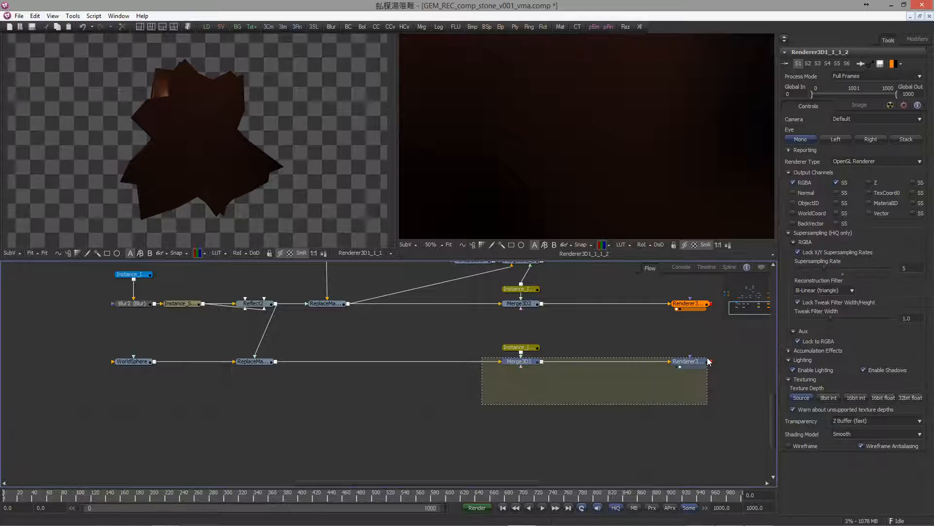
- Copy Merge3D3 and its Renderer3D and paste the pair into a third row
click(525, 405)
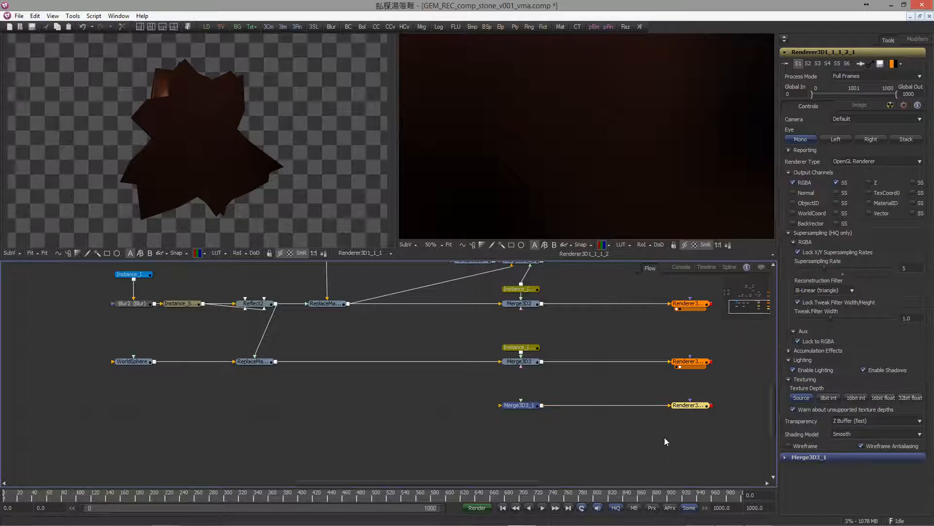
click(690, 405)
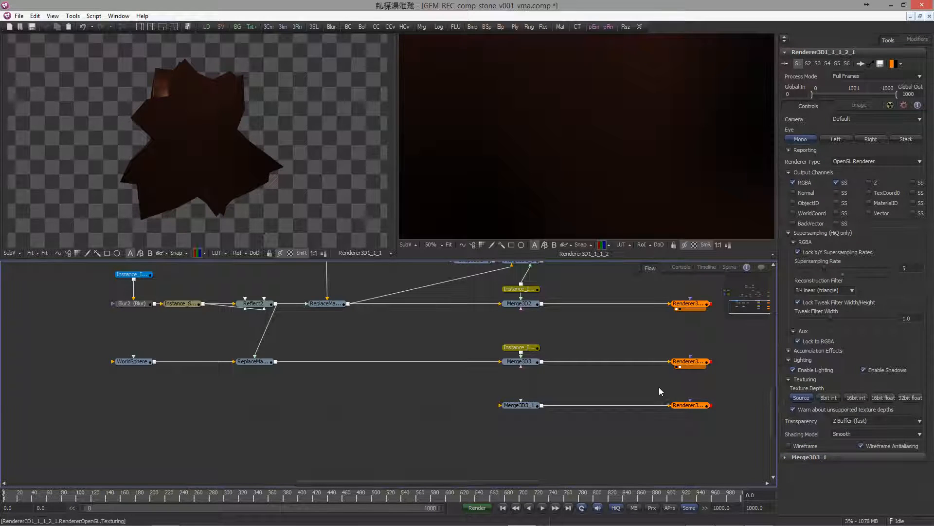
click(519, 362)
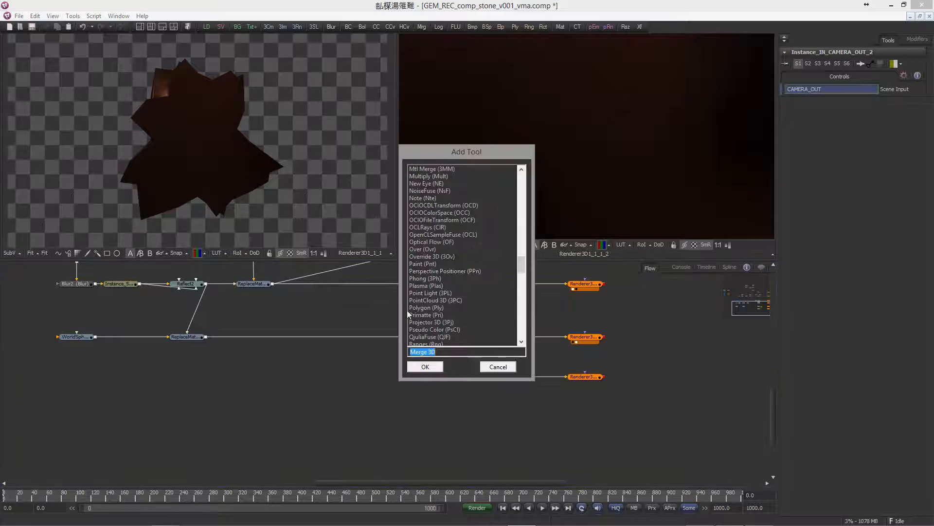
- Add a PointLight and wire it with the camera instance into Merge3D3_1
click(426, 366)
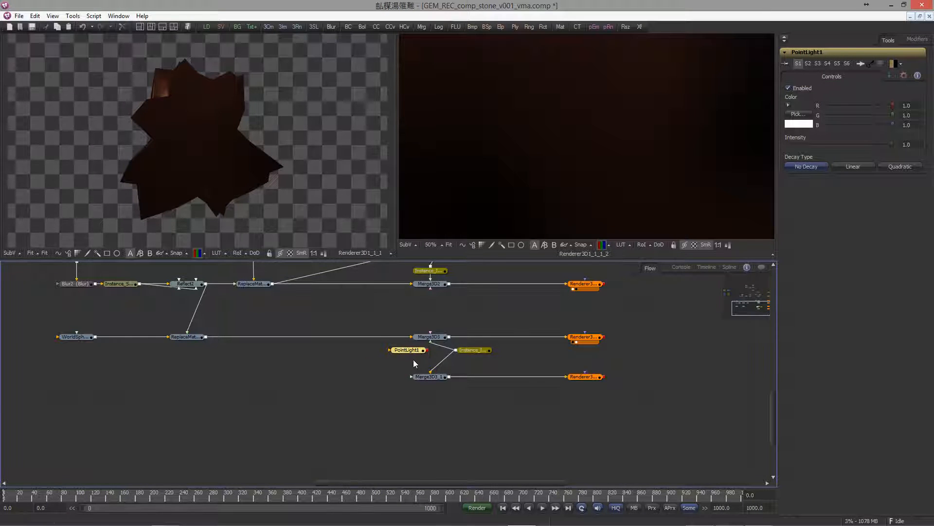
click(406, 349)
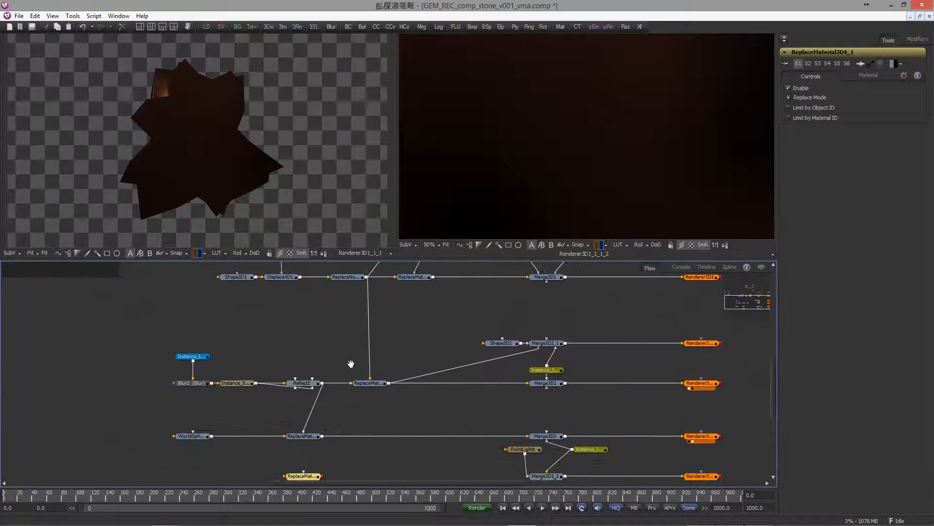
- Feed ReplaceNormals3D1's stone output into the copied ReplaceMaterial3D4_1 through a pipe router
scroll(down, 3)
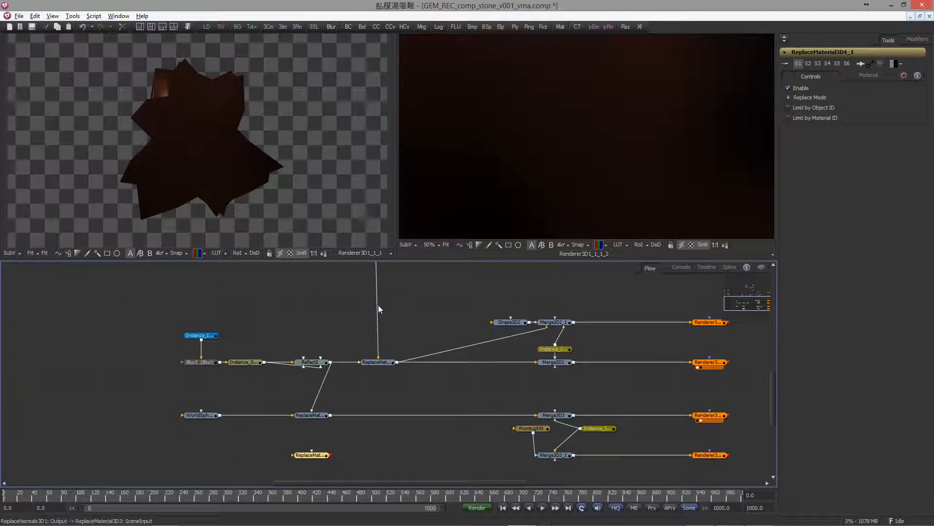
click(377, 325)
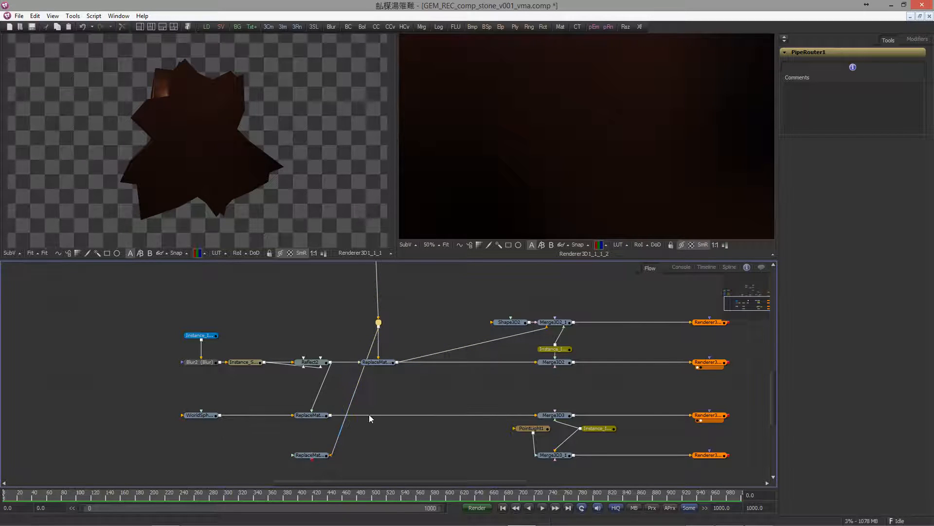
scroll(down, 3)
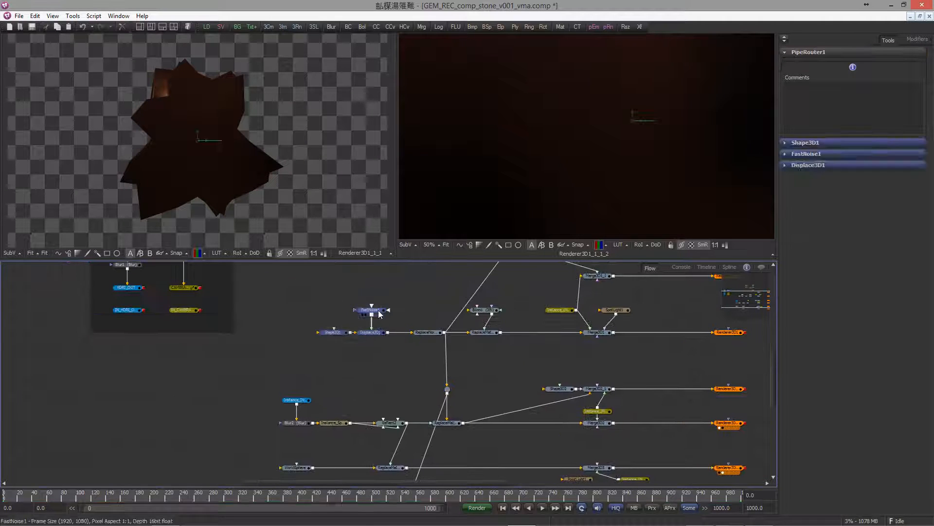
click(806, 154)
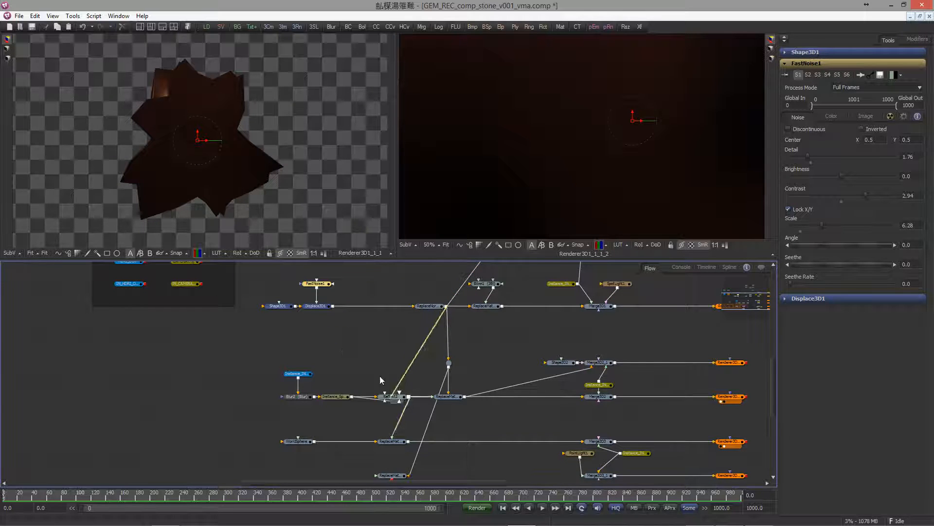
click(448, 363)
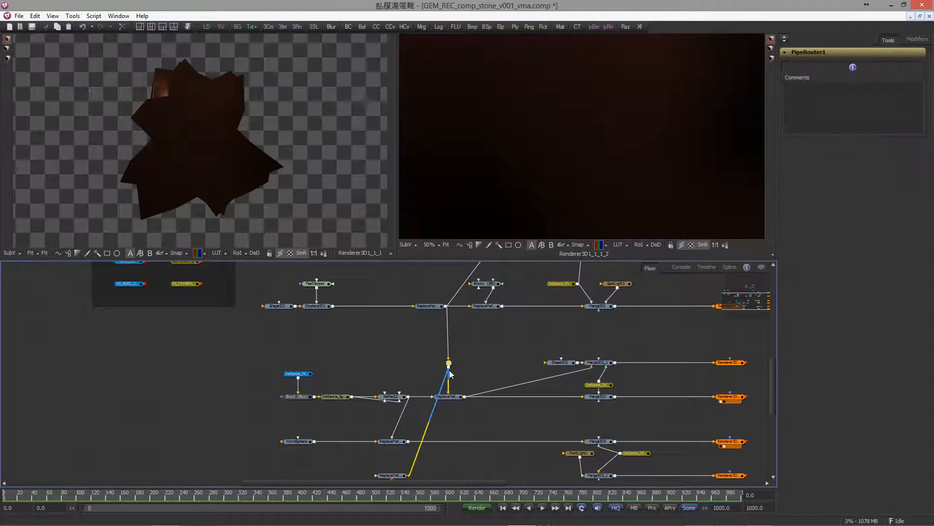
click(427, 305)
text(blinn)
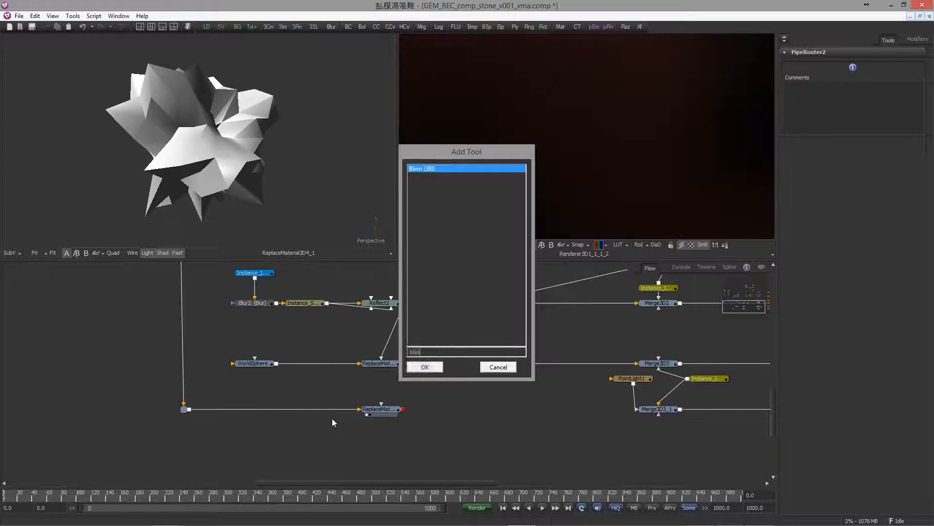
- Add a Blinn material with a pale pinkish diffuse colour to ReplaceMaterial3D4_1
click(425, 367)
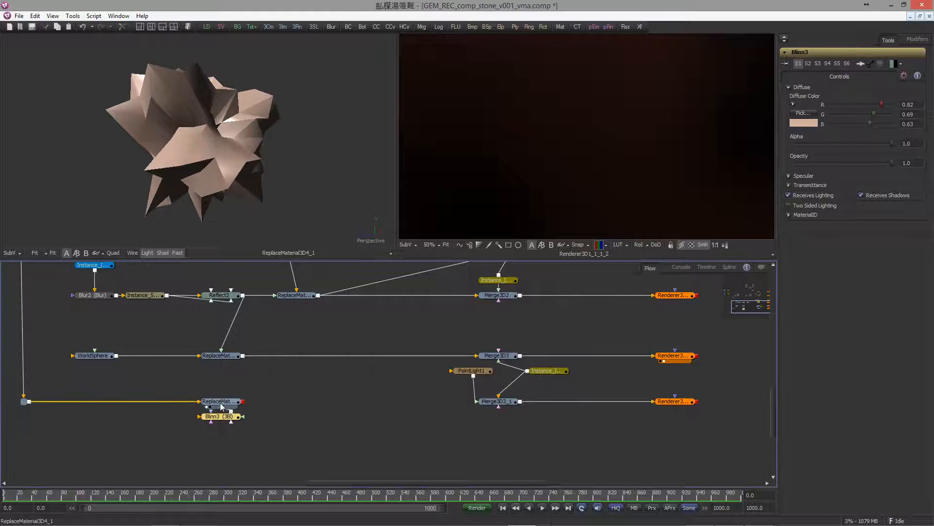
click(221, 401)
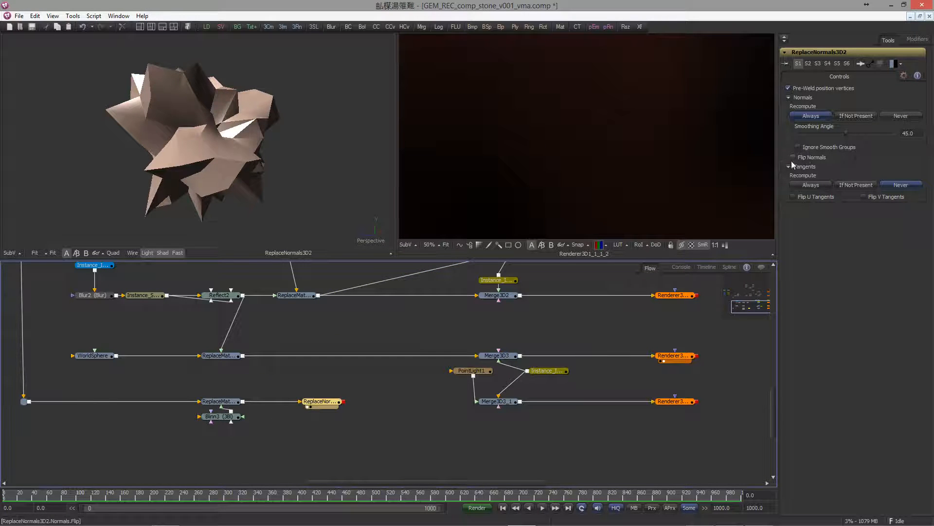
- Enable Flip Normals on the new ReplaceNormals3D2 after the Blinn stone
click(793, 157)
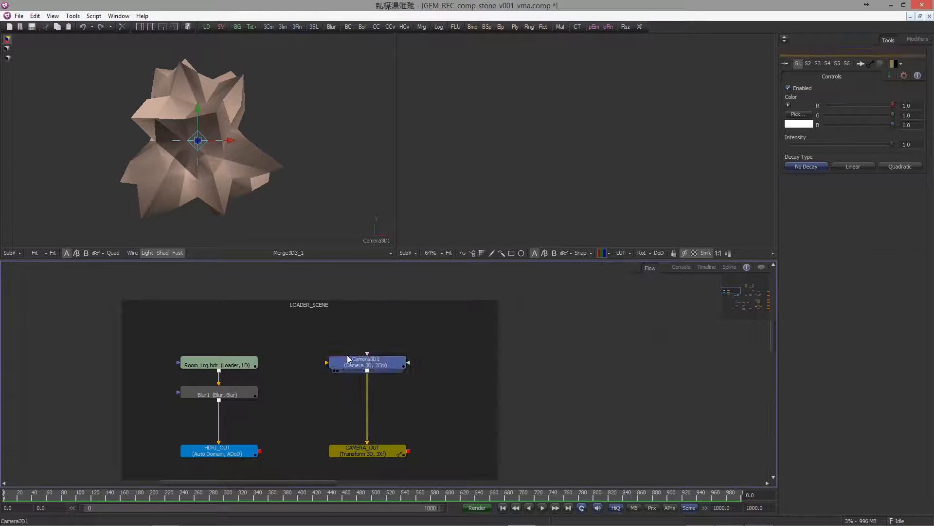
- Check Camera3D1 in LOADER_SCENE and connect ReplaceNormals3D2 into Merge3D3_1
click(367, 362)
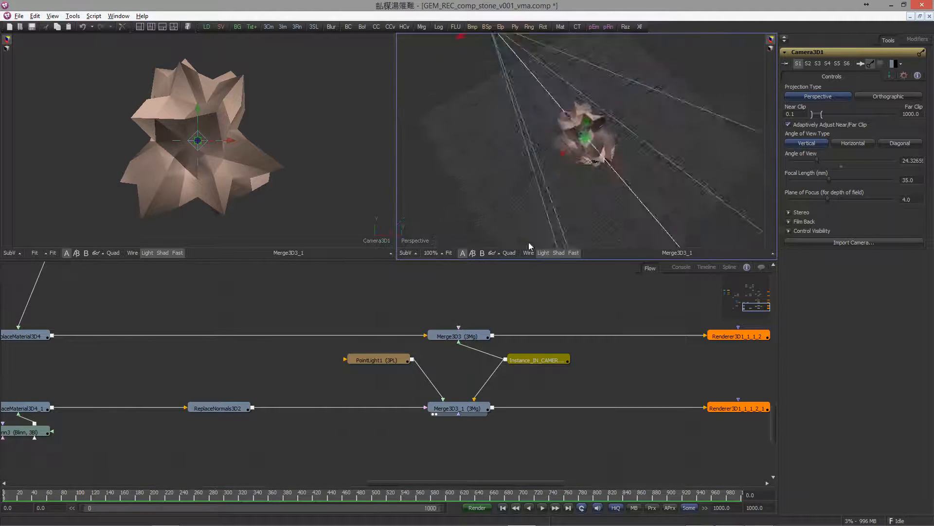
scroll(down, 3)
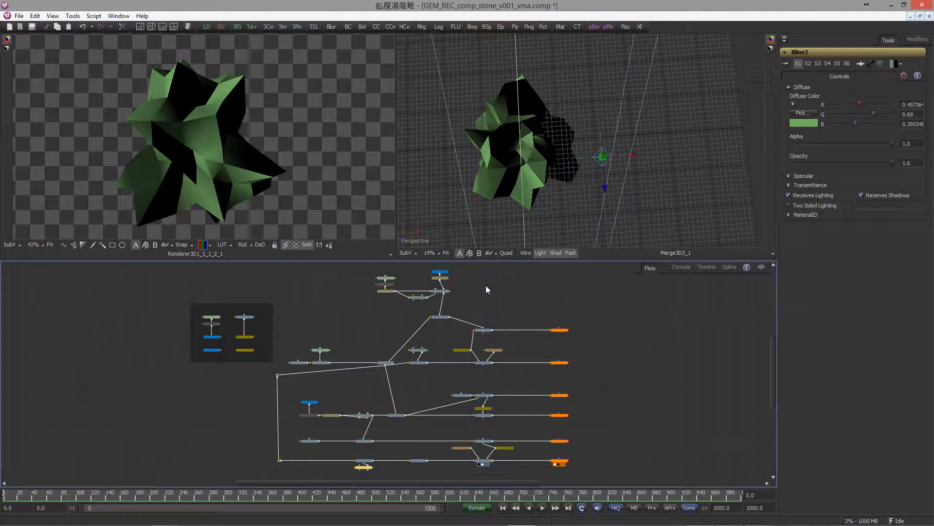
mouse_move(389, 316)
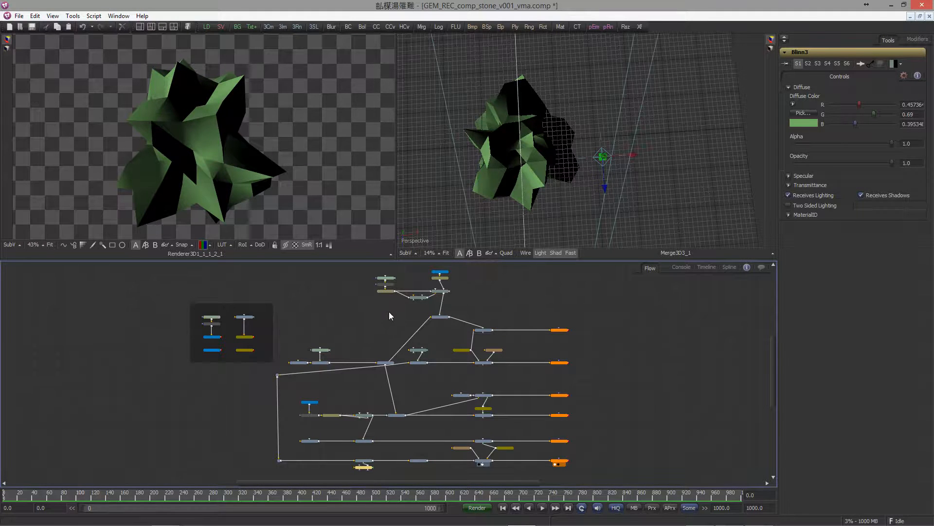